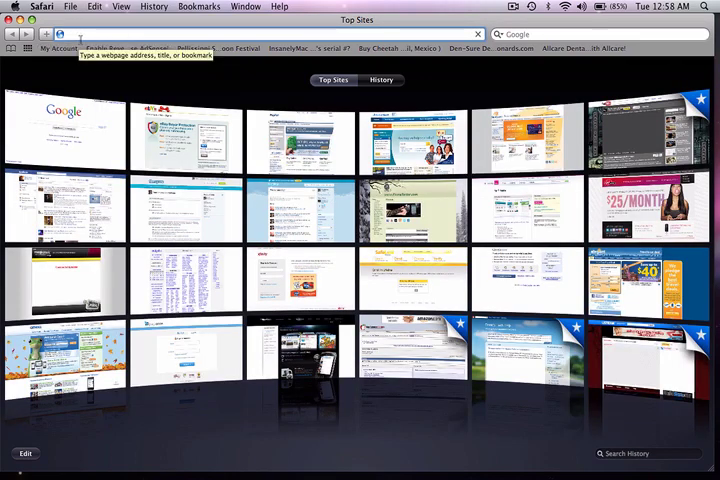
Go to skype.com and reach the Skype 2.8 for Mac OS X download page
text(skype.com/intl/en-us/home)
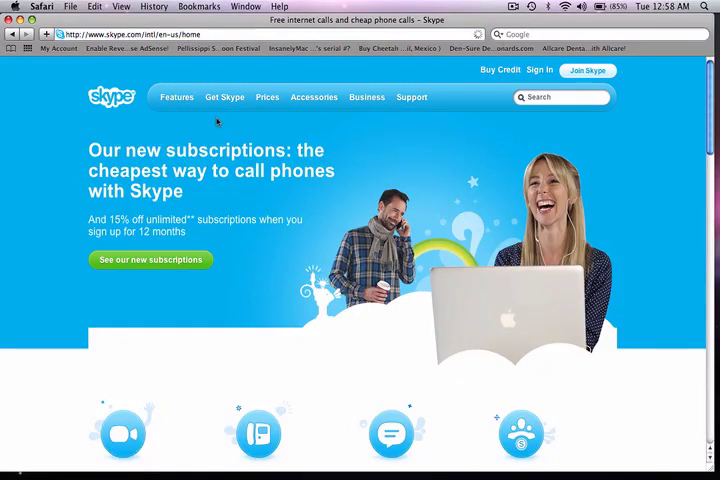
click(224, 96)
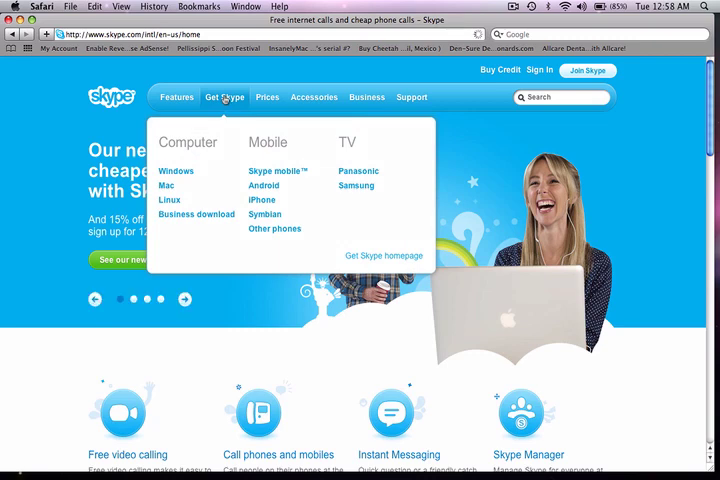
mouse_move(168, 186)
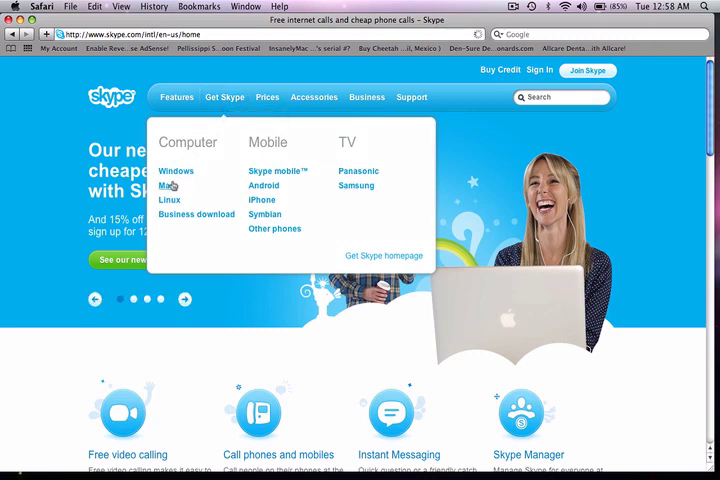
click(168, 184)
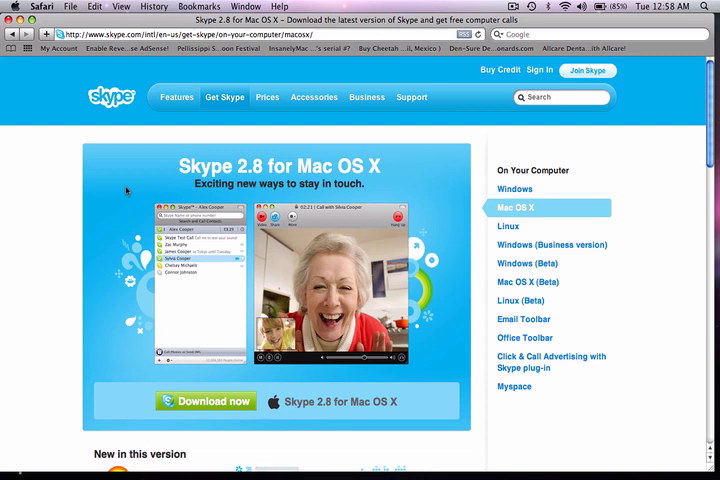
mouse_move(66, 204)
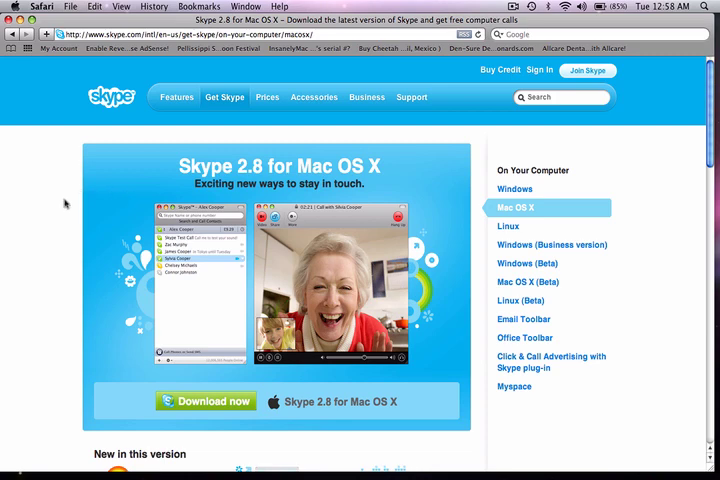
mouse_move(184, 328)
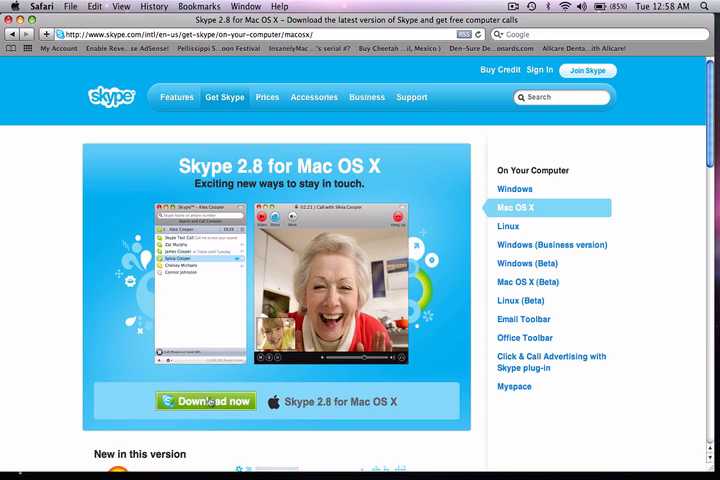
Download the Skype 2.8 .dmg and mount it, dismissing the failed-mount error on the first copy
click(204, 400)
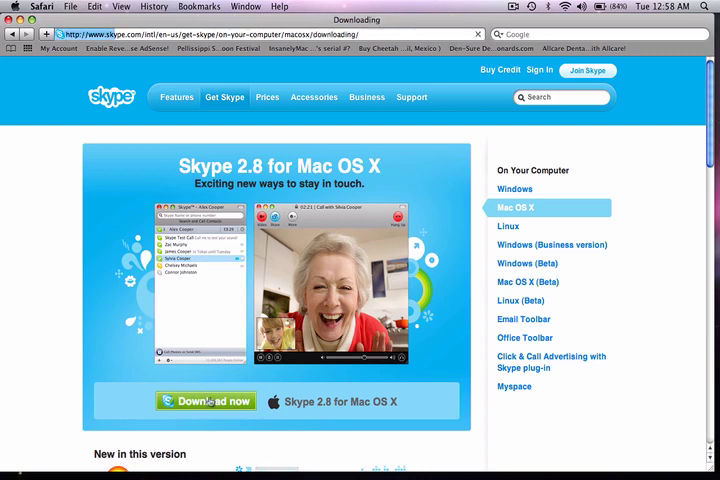
click(204, 400)
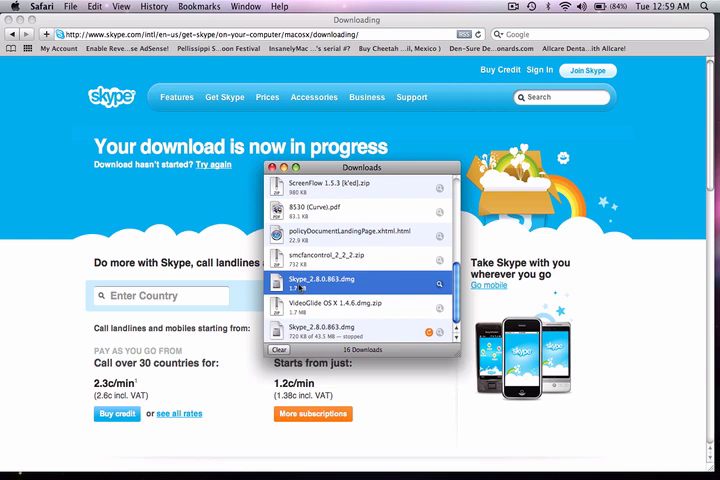
click(356, 288)
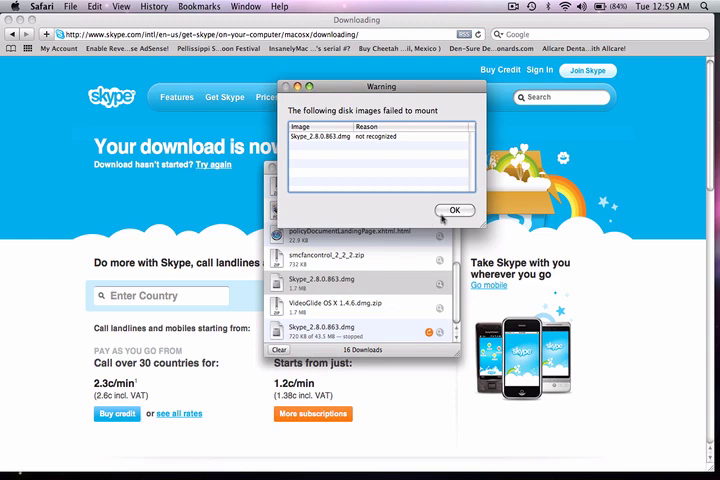
click(454, 210)
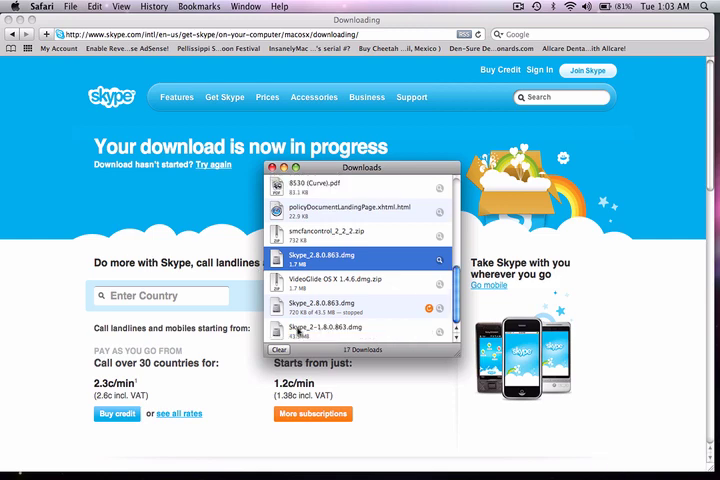
click(360, 328)
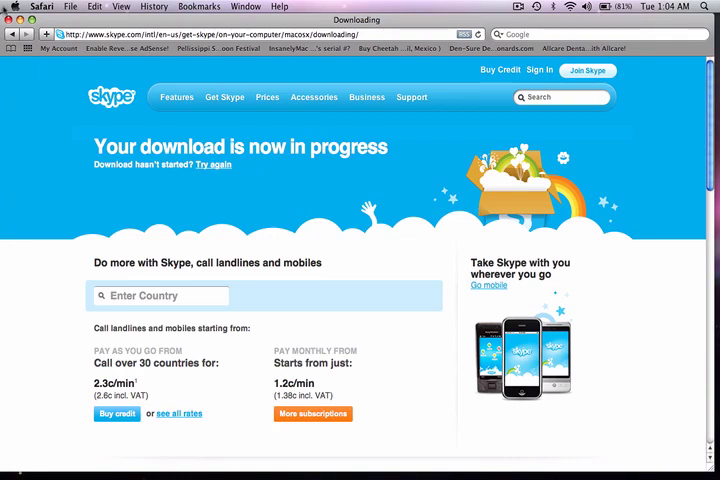
Quit Safari, close the installer window and confirm Skype appears in the Applications folder
click(40, 6)
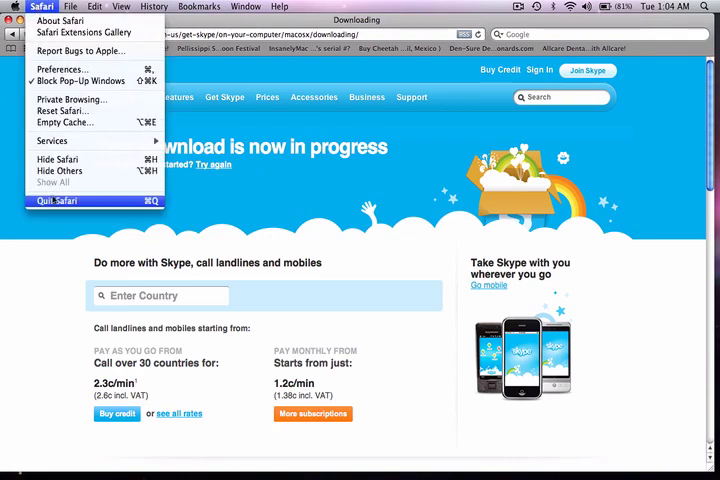
click(60, 200)
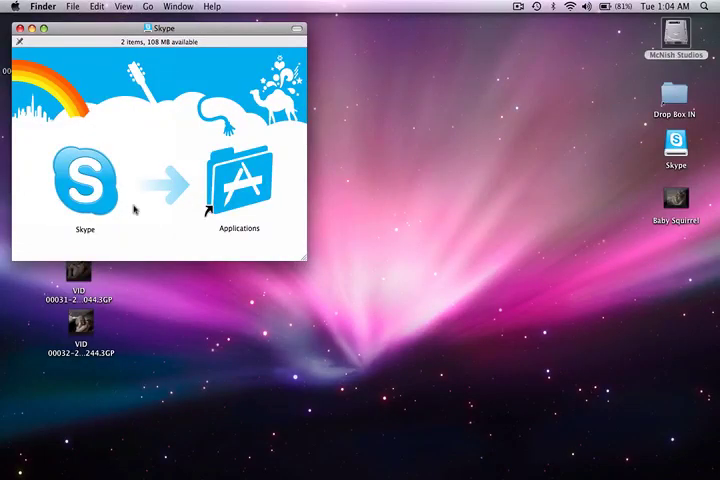
mouse_move(148, 184)
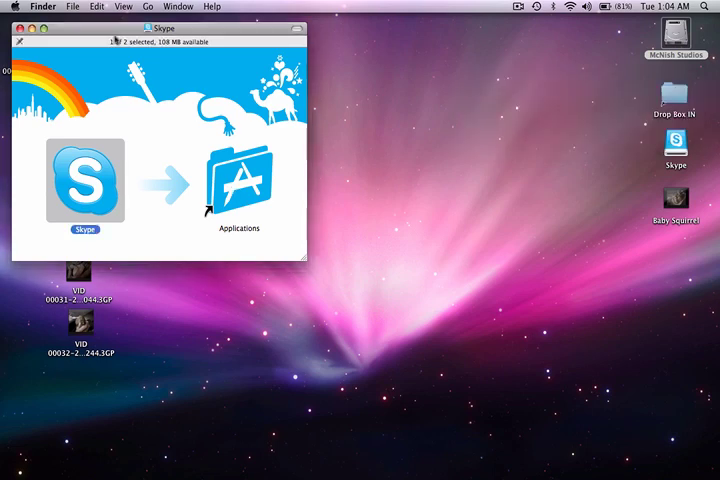
click(16, 28)
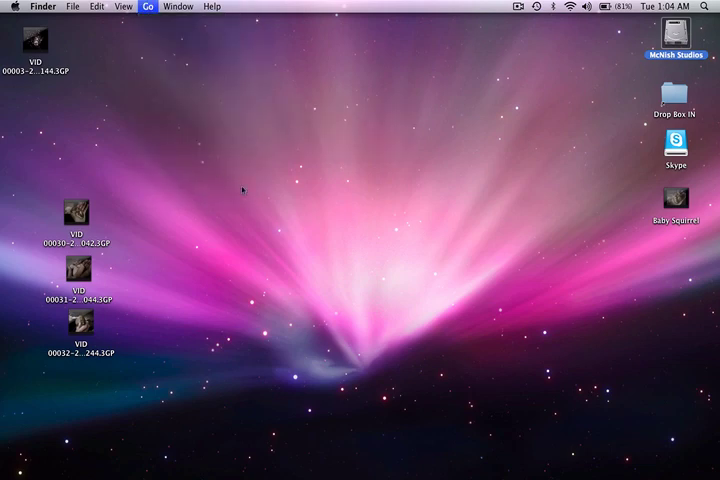
click(146, 8)
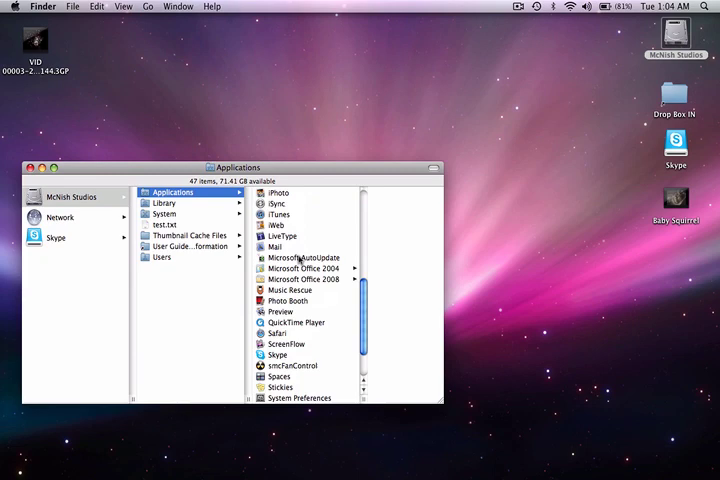
scroll(down, 3)
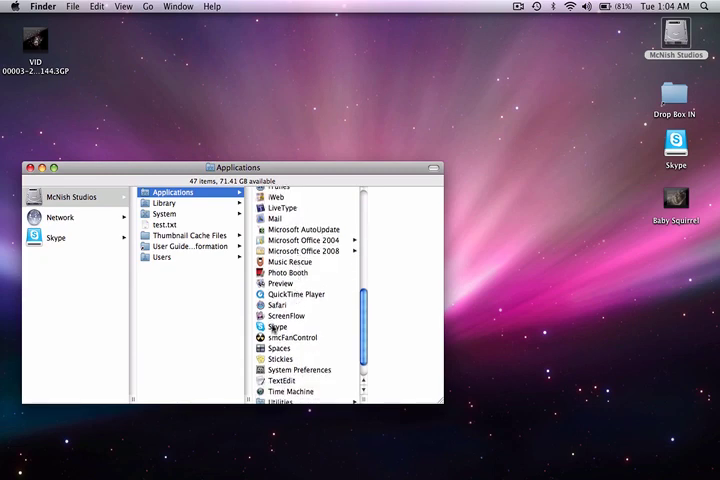
click(276, 326)
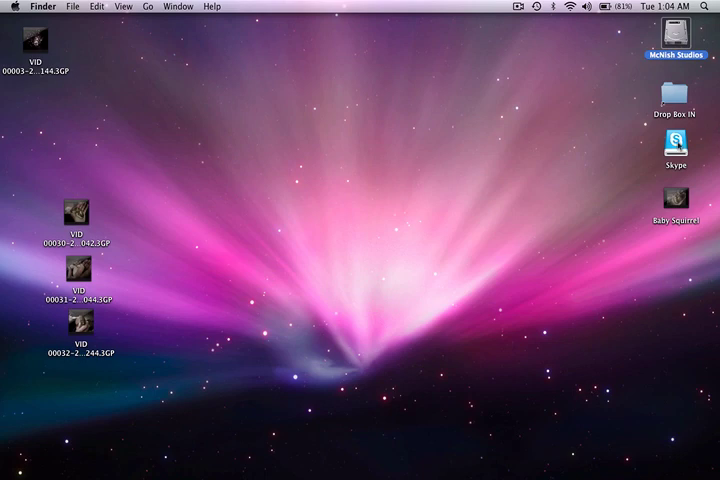
Eject the Skype disk image, launch Skype from the Dock and approve the downloaded-app warning
right_click(676, 140)
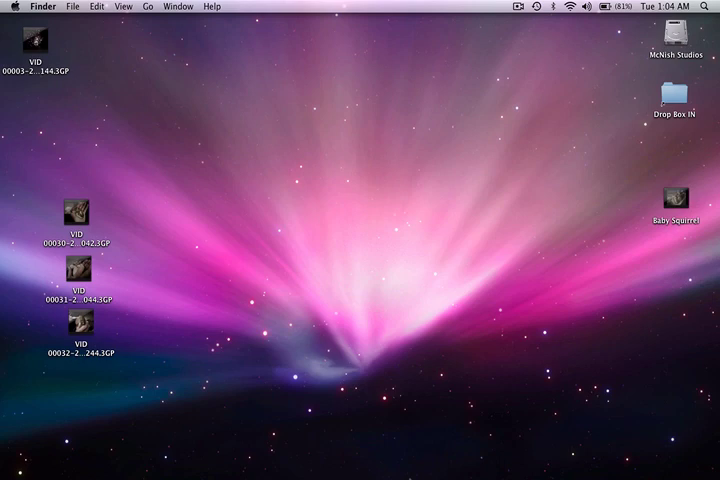
mouse_move(354, 452)
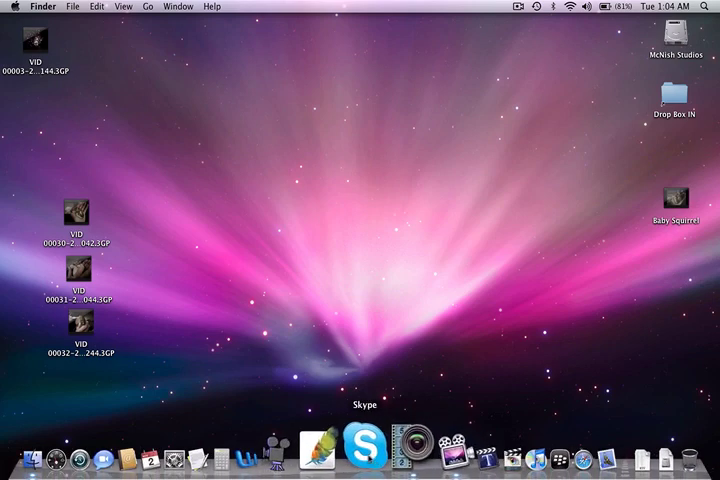
click(356, 448)
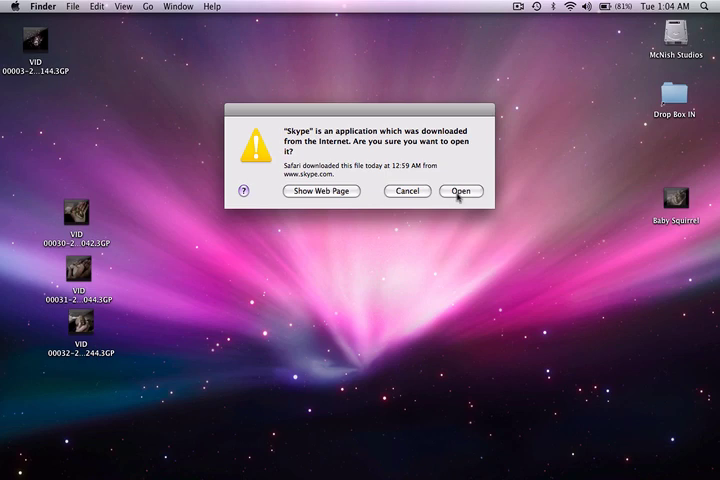
click(460, 192)
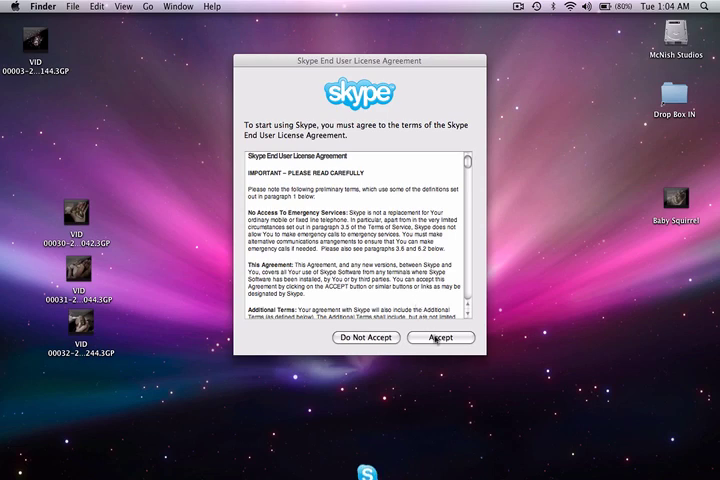
Accept the EULA and sign in with the Skype Name and password
click(440, 336)
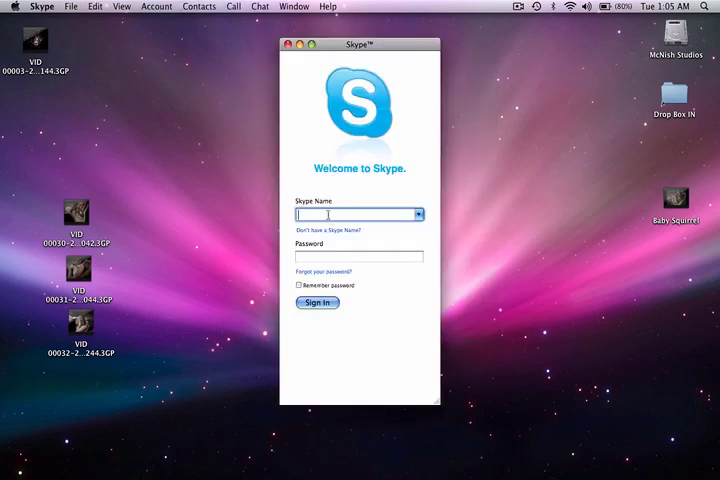
text(FrankRector)
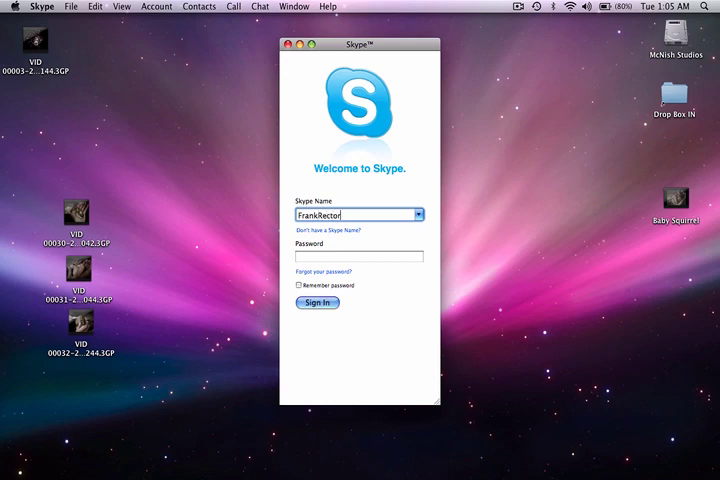
click(358, 256)
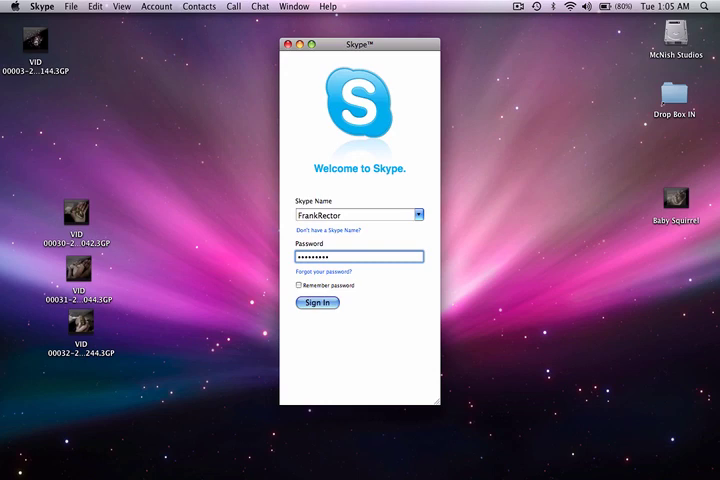
click(318, 302)
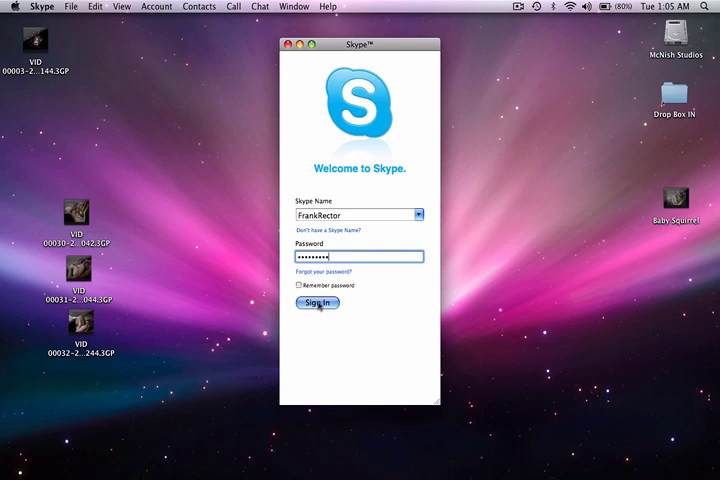
click(318, 304)
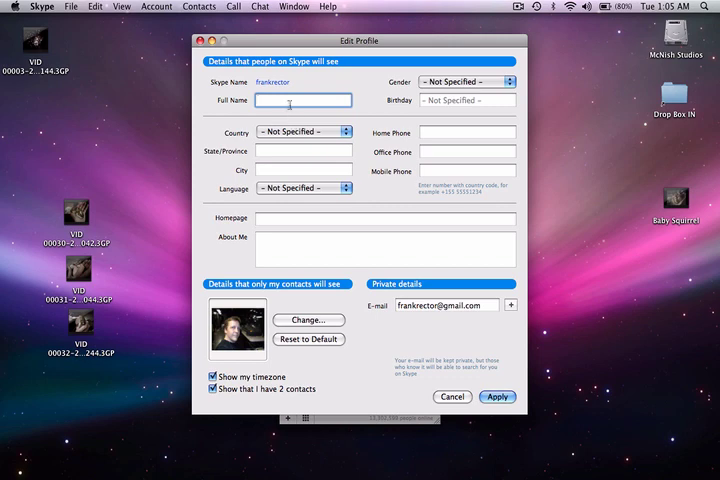
text(Frank)
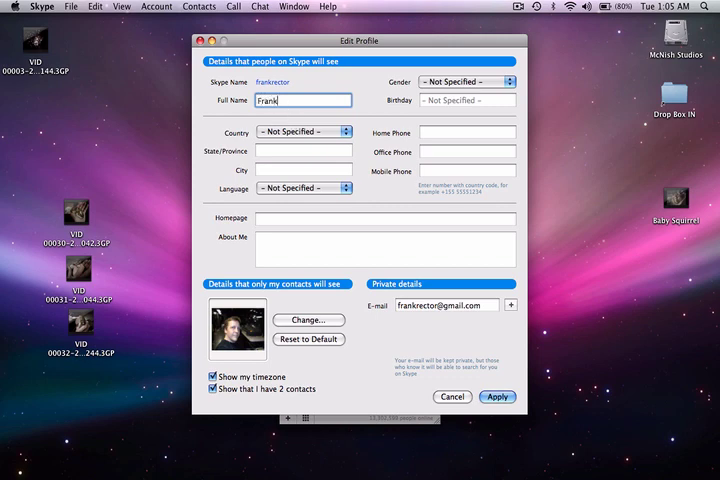
text(Rector)
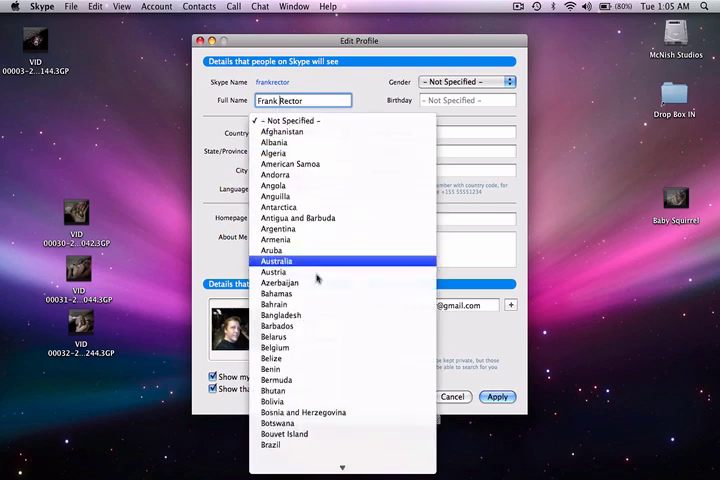
scroll(down, 3)
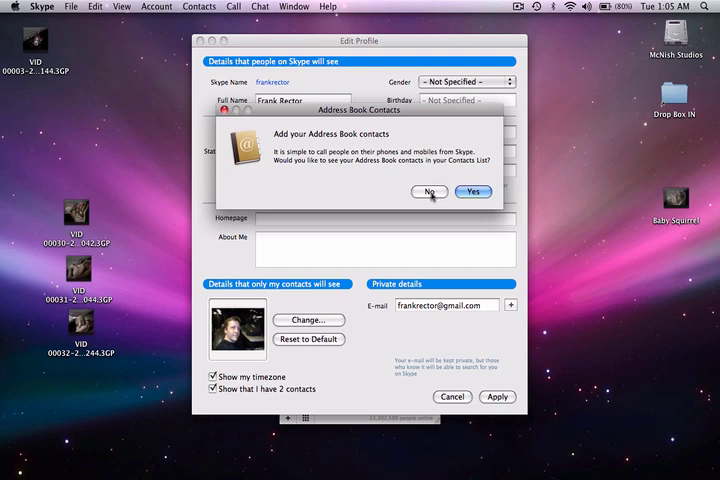
click(428, 192)
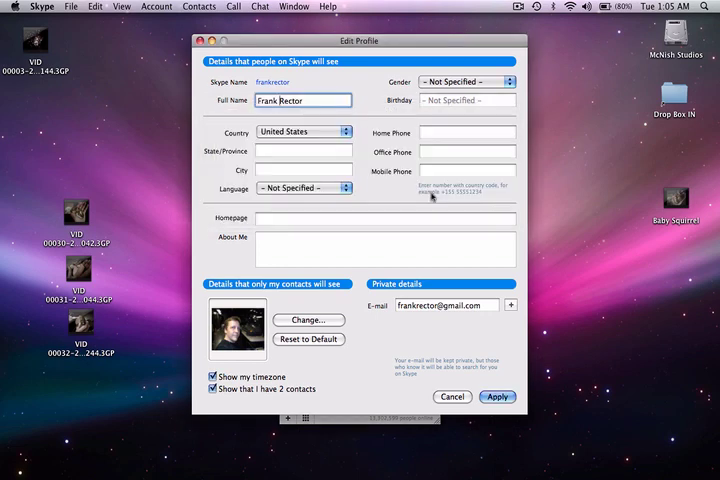
Save the profile with state TN, city Knoxville, language English and gender Male
click(304, 150)
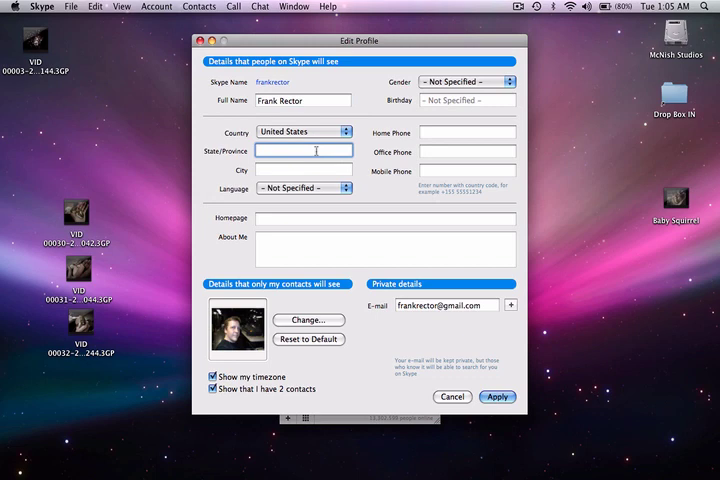
text(TN)
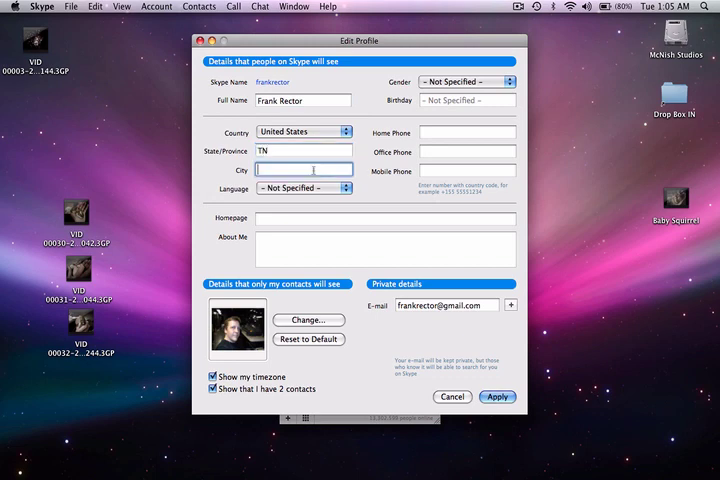
text(Knoxvi)
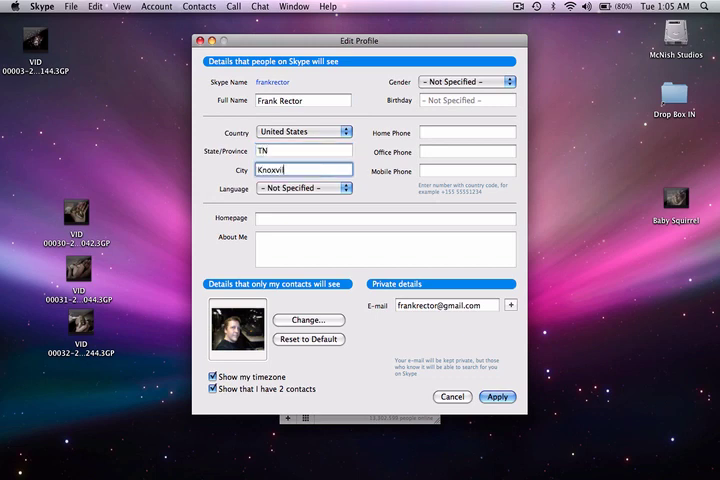
text(lle)
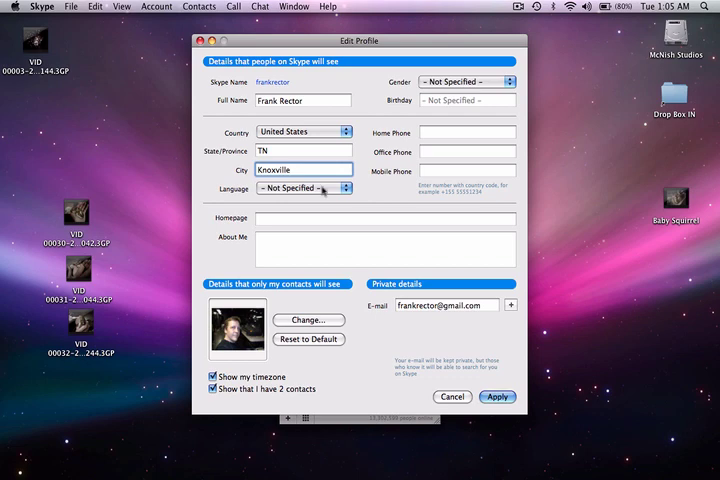
click(344, 188)
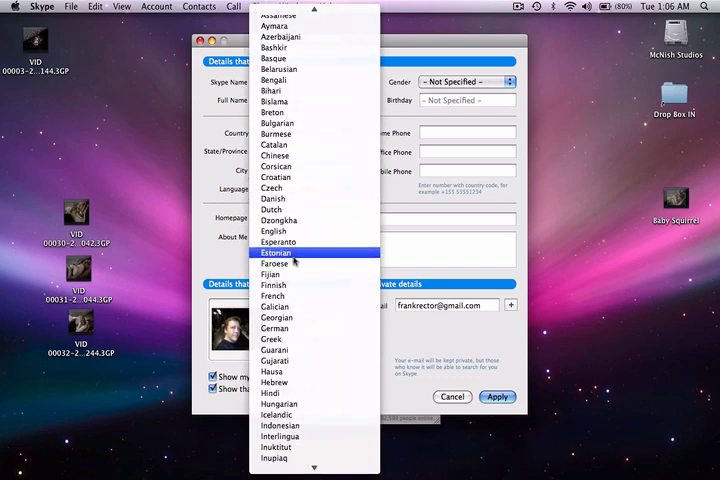
click(288, 232)
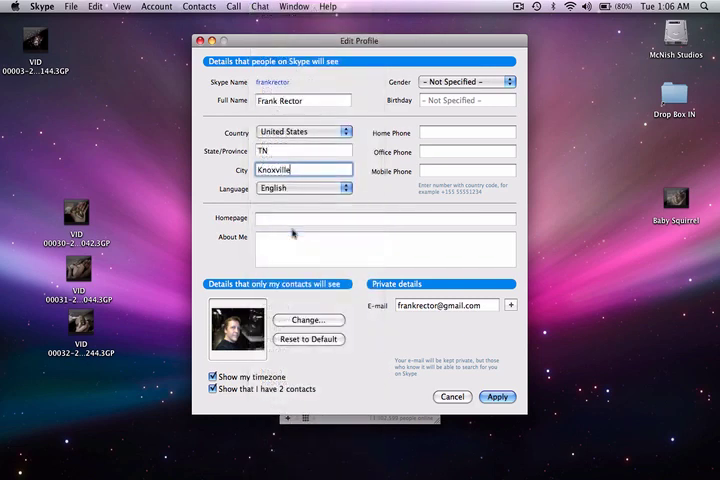
mouse_move(394, 116)
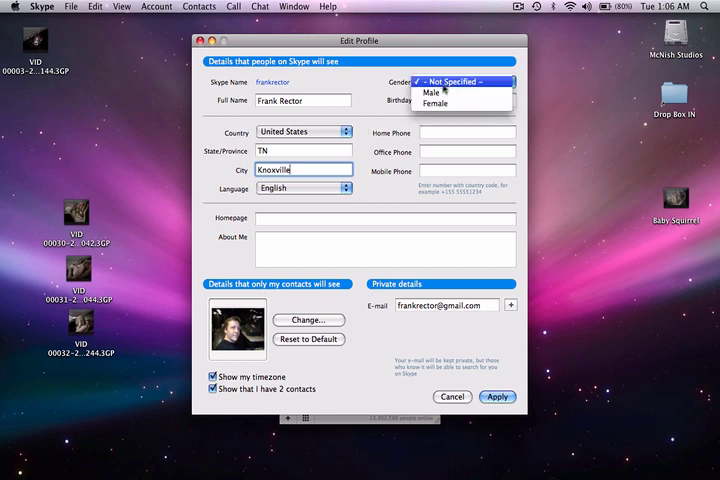
click(430, 92)
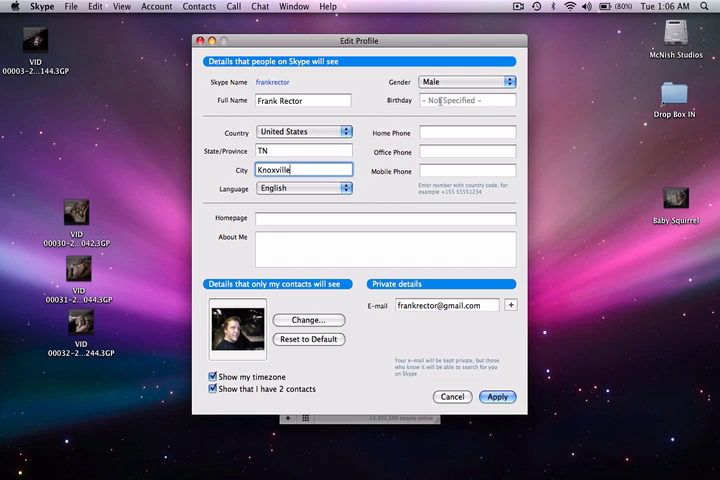
mouse_move(314, 204)
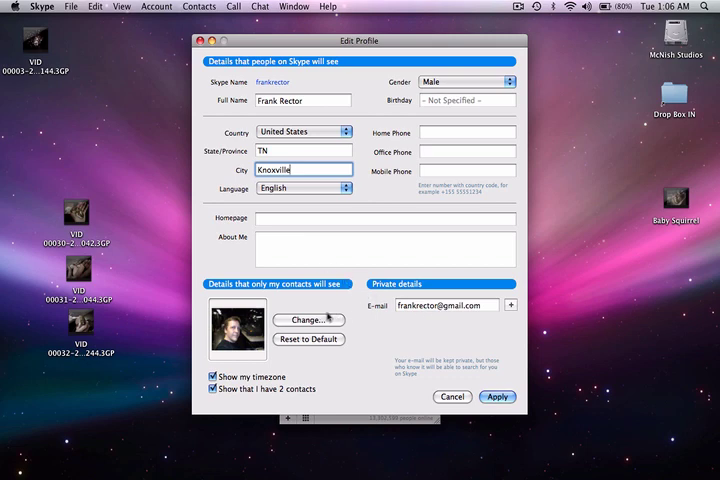
mouse_move(358, 338)
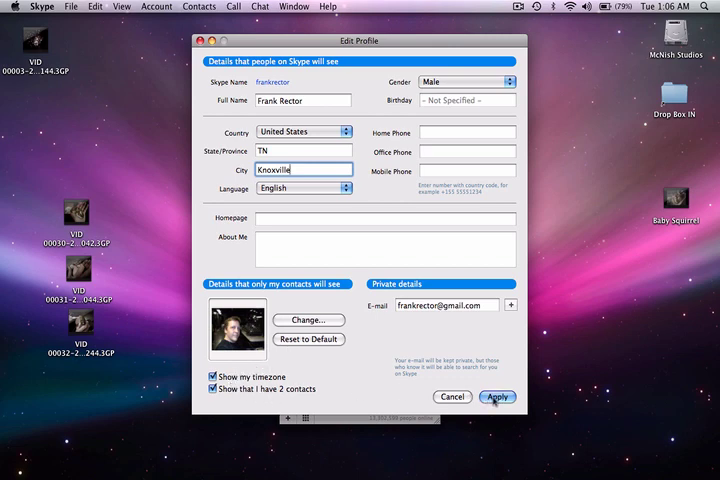
click(496, 396)
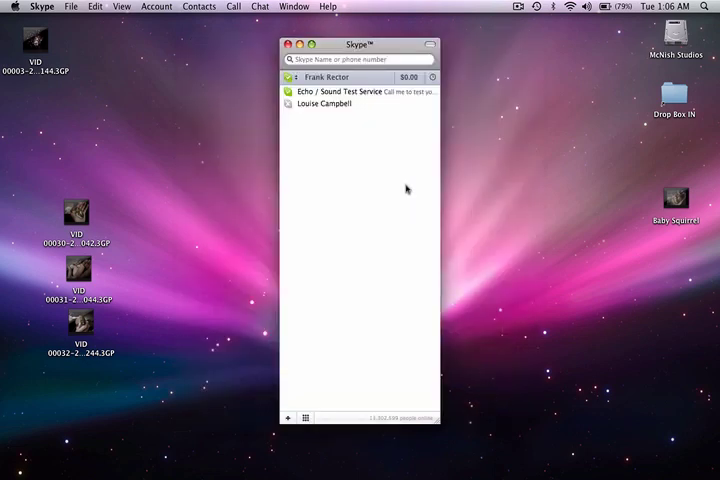
drag(360, 44, 204, 56)
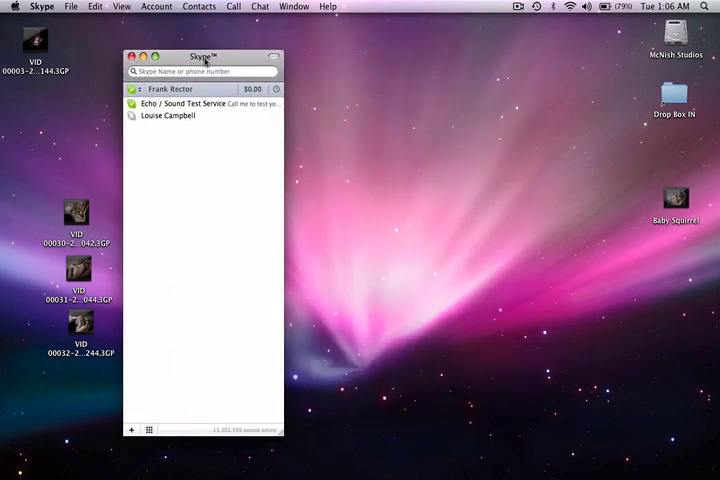
right_click(168, 116)
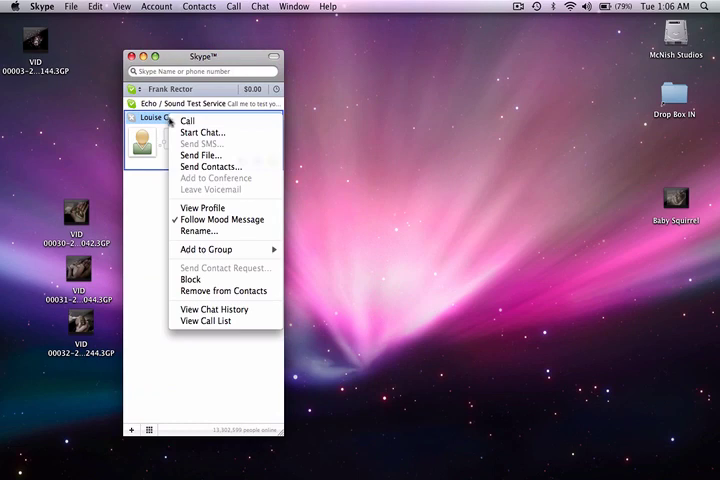
mouse_move(212, 156)
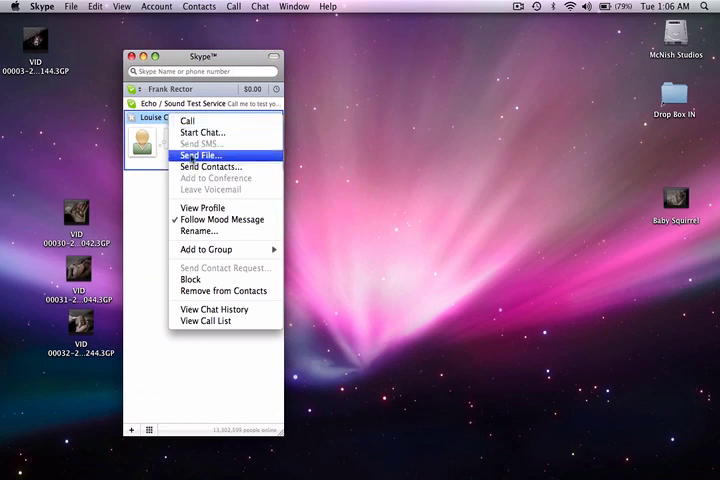
mouse_move(210, 166)
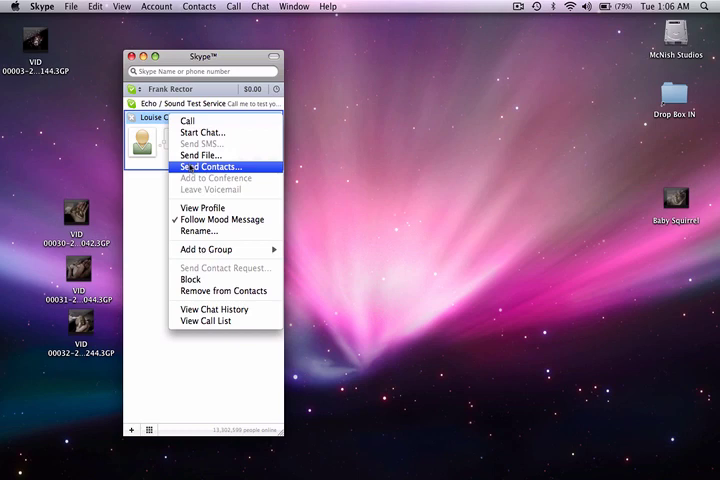
Remove the contact listed below Echo / Sound Test Service from the contact list
click(224, 292)
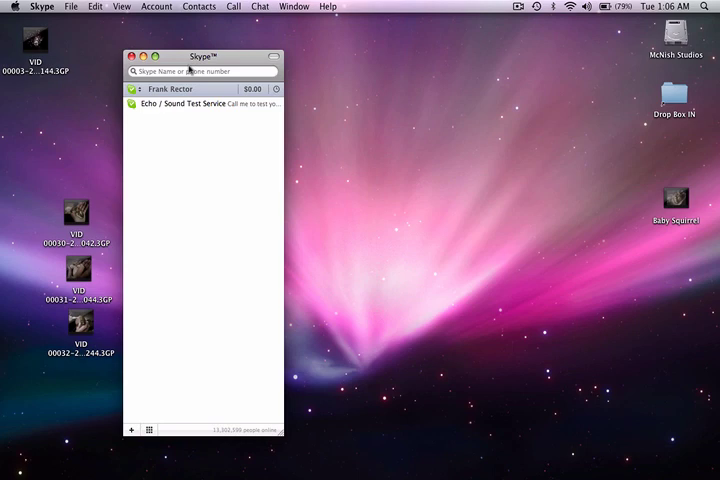
mouse_move(200, 72)
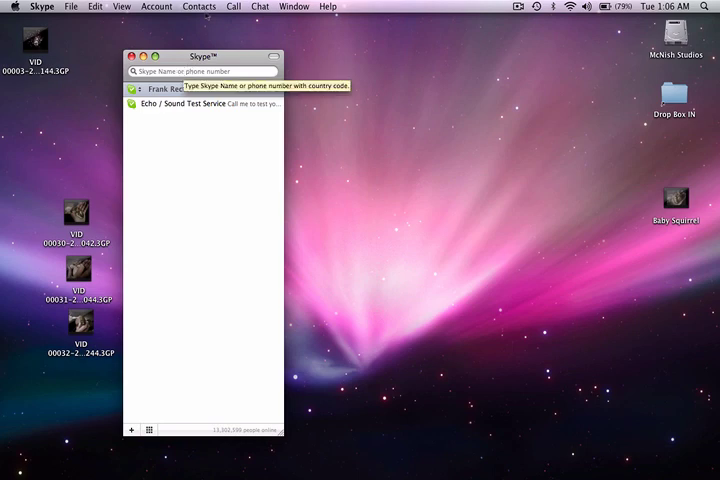
Bring up the Add a Skype Contact dialog from the Contacts menu
click(200, 6)
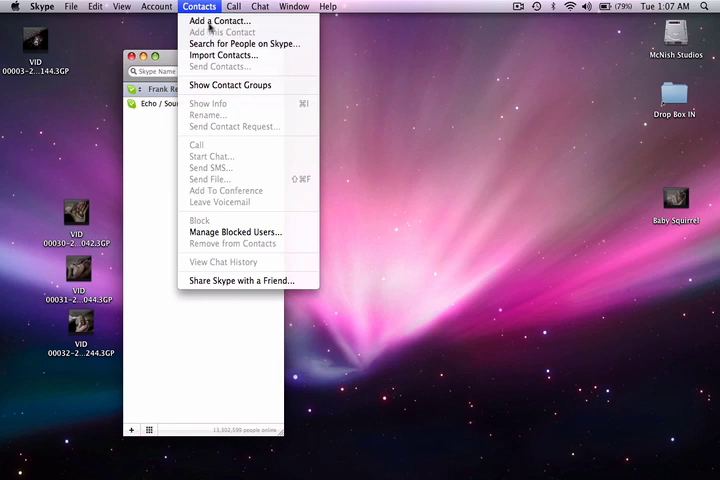
click(216, 20)
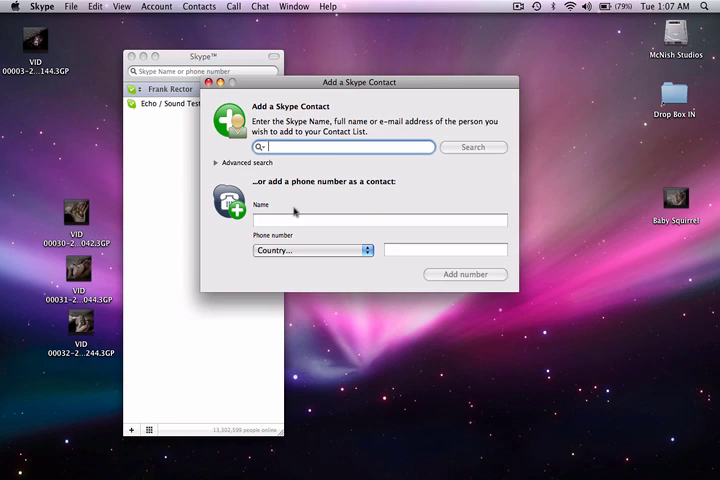
mouse_move(348, 168)
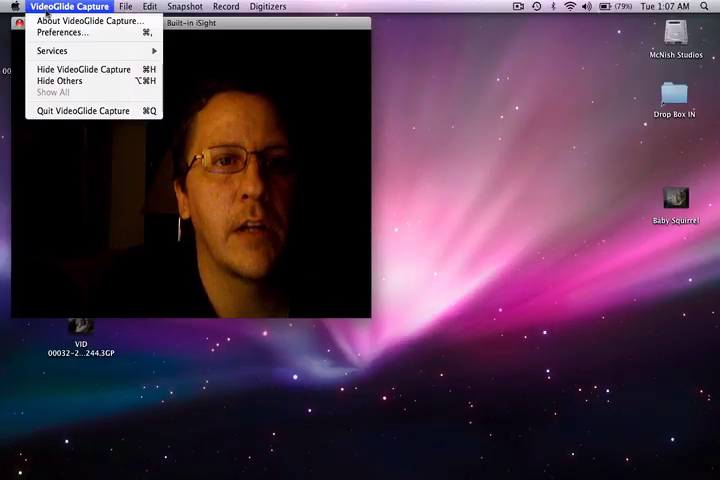
Hide VideoGlide Capture so Skype's contact list is showing
click(84, 110)
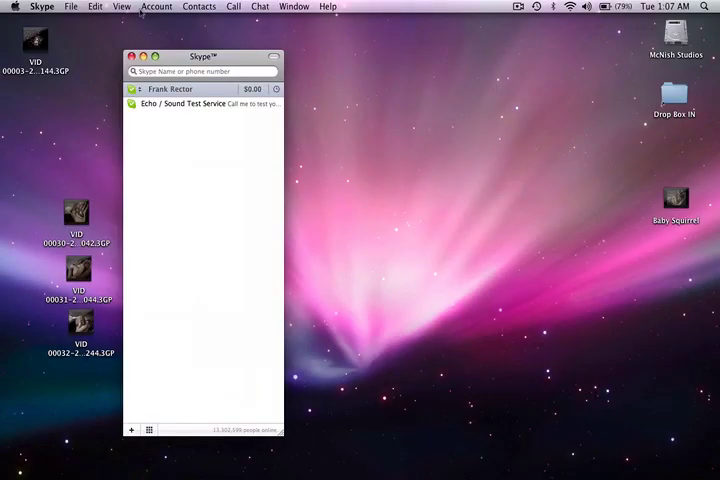
click(96, 6)
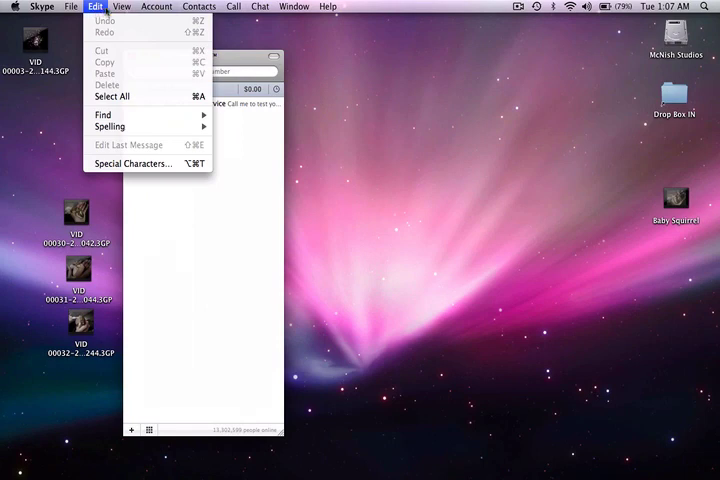
click(122, 6)
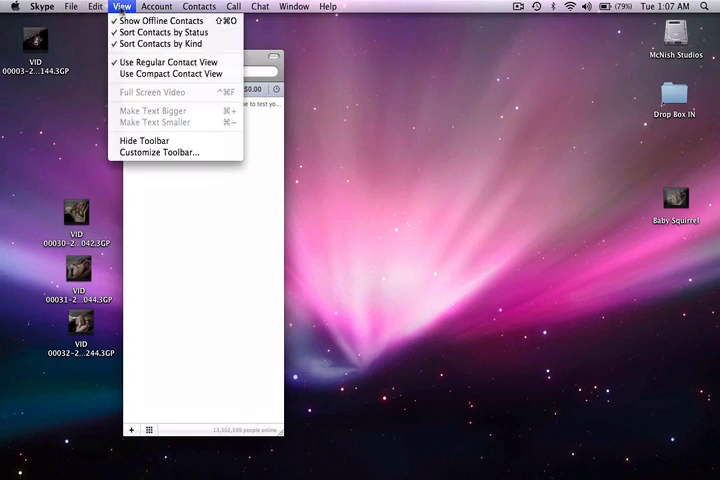
click(156, 6)
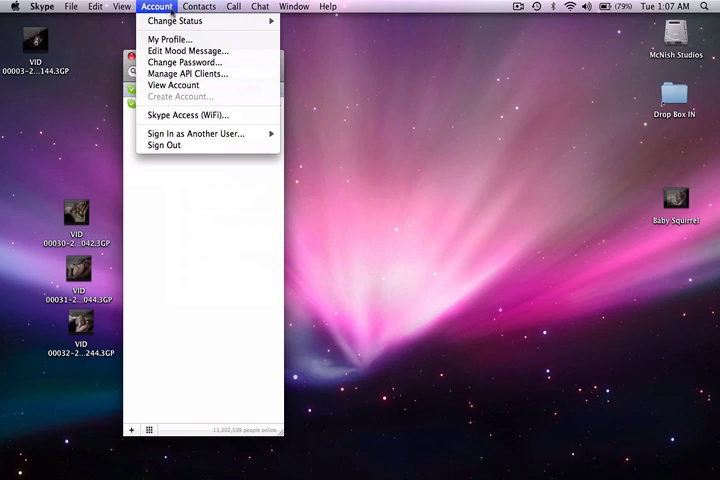
click(198, 6)
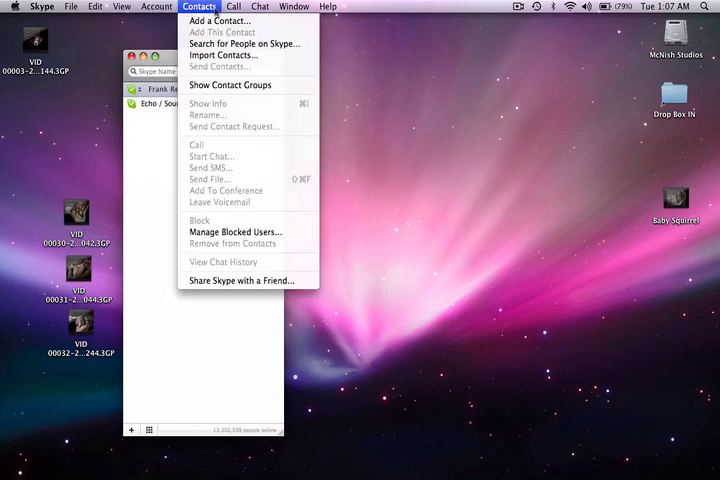
click(260, 8)
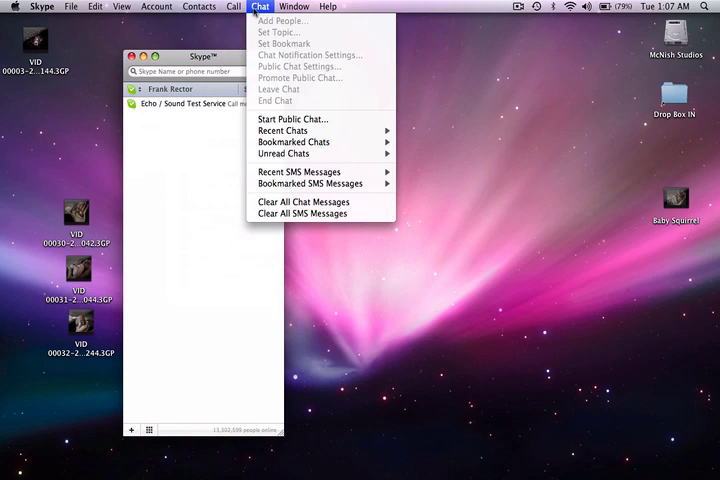
click(200, 6)
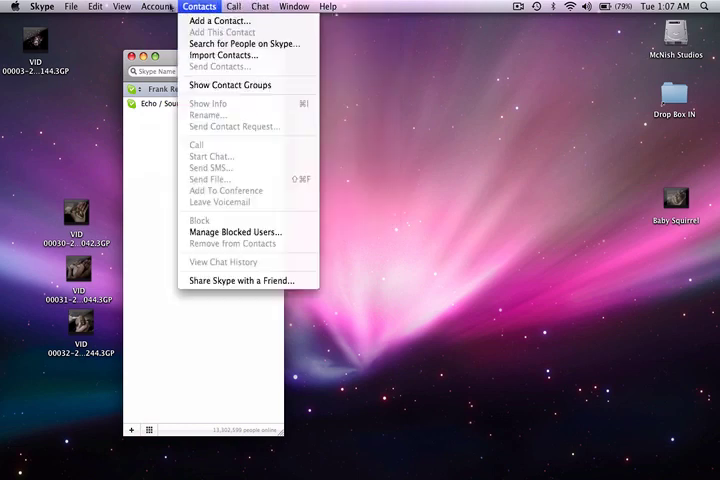
click(70, 6)
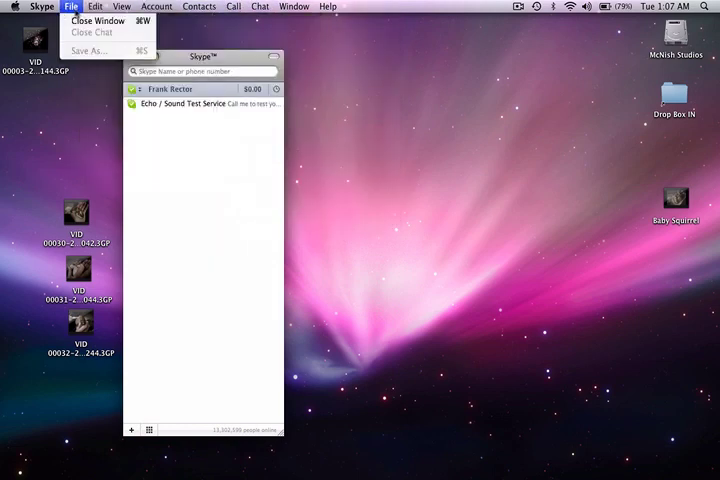
Review General, Audio and Video preferences, keep the built-in camera, and return to the Audio pane
click(40, 6)
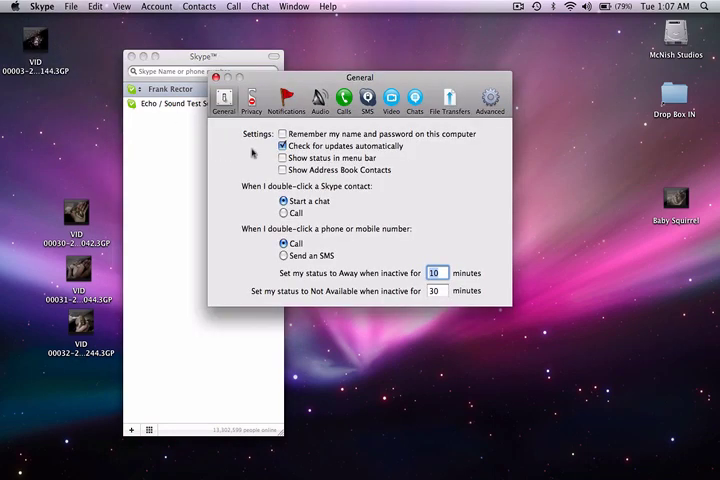
click(320, 96)
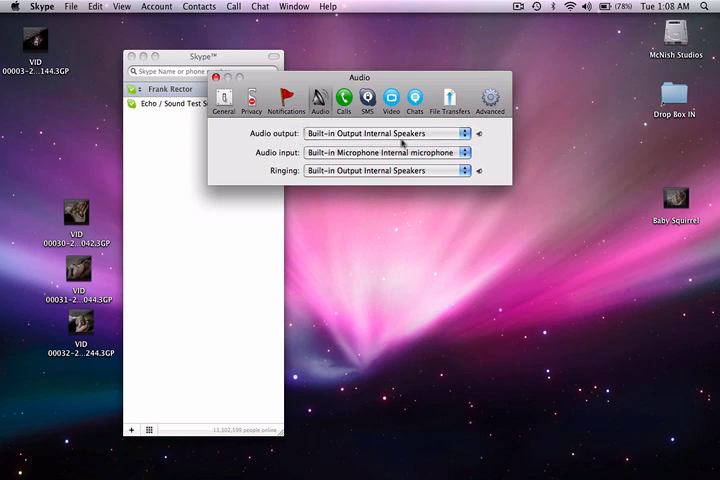
click(390, 96)
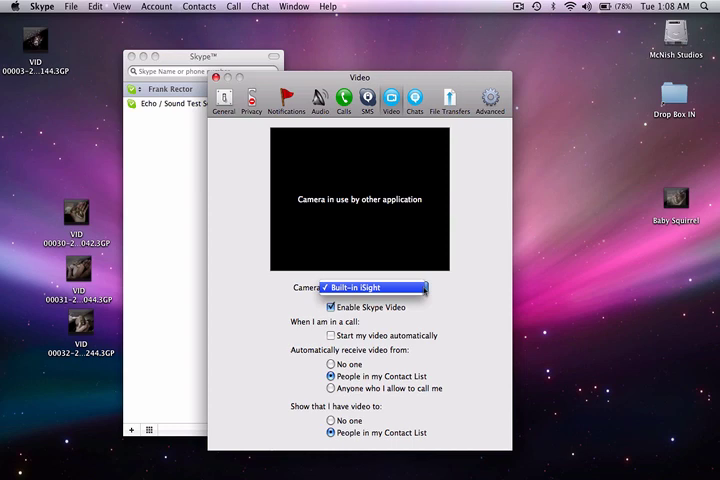
click(376, 288)
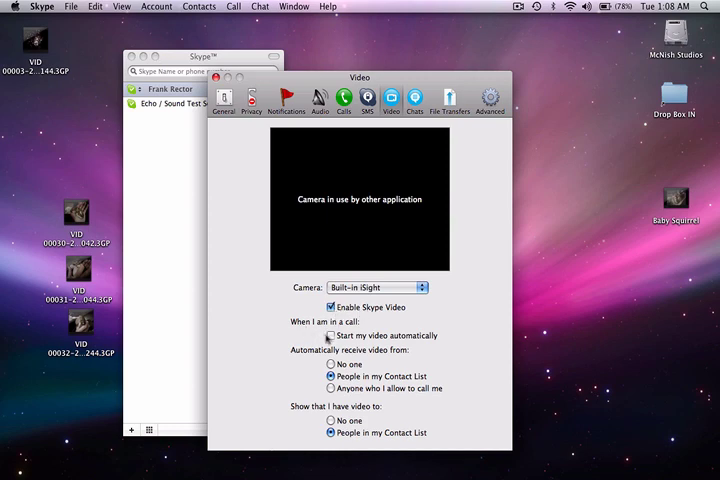
click(334, 336)
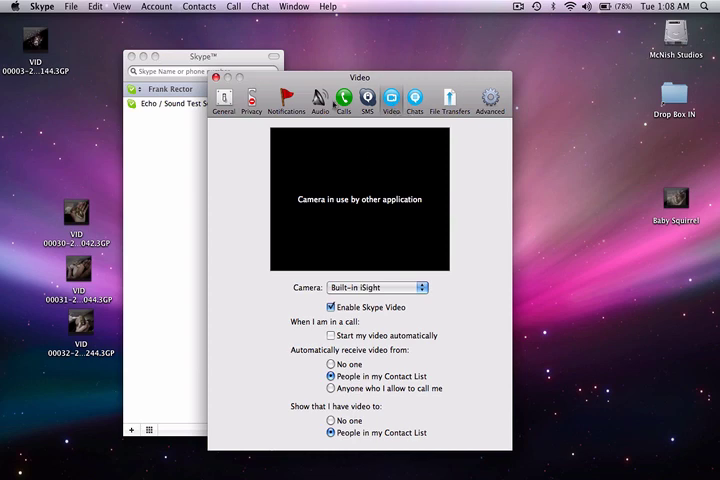
click(318, 98)
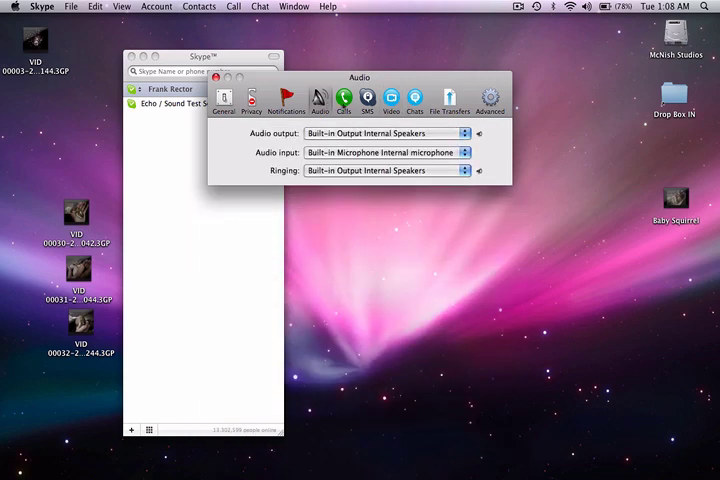
Review the Video, Advanced and General preference panes
click(390, 98)
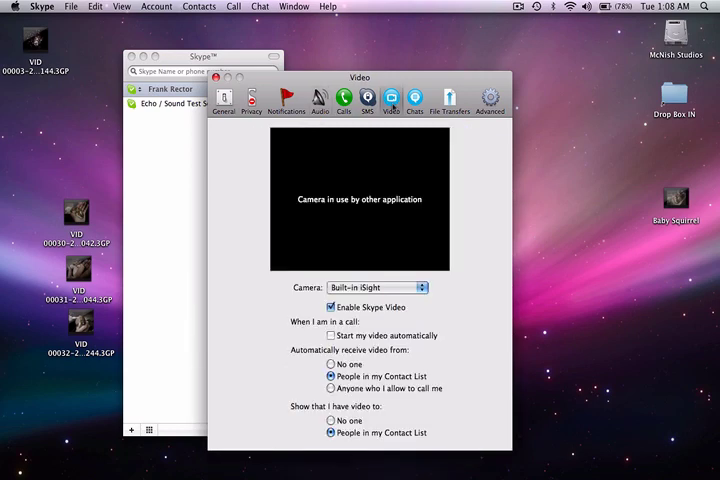
click(488, 96)
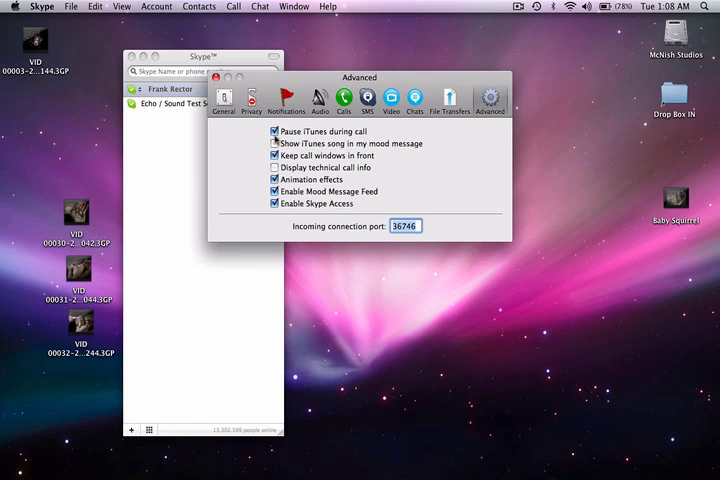
click(276, 144)
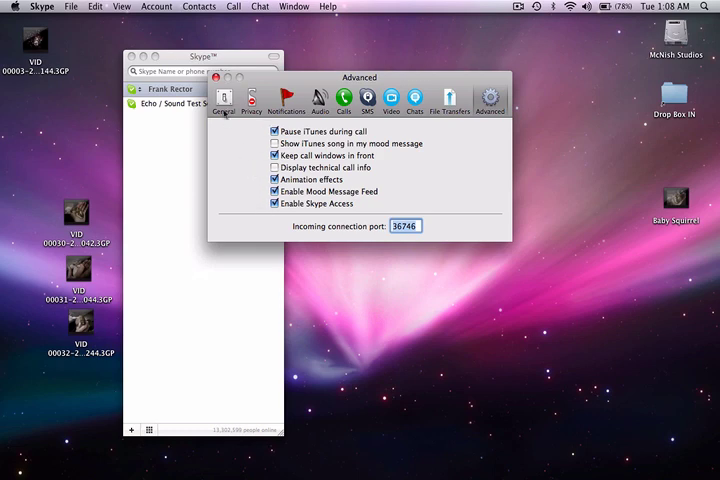
click(224, 98)
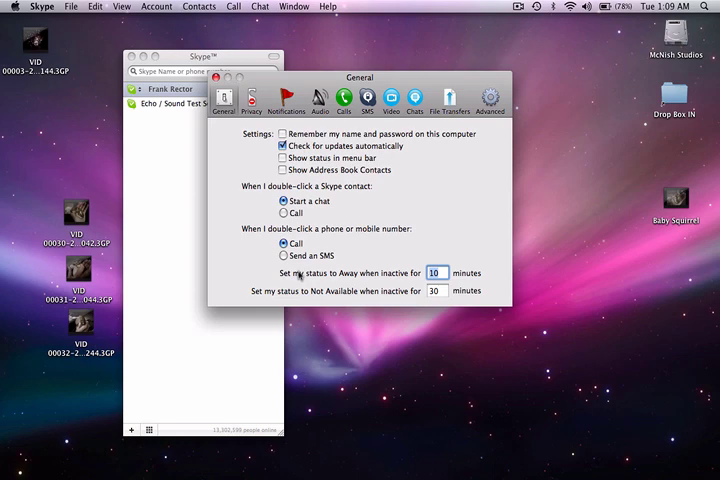
Review the Privacy, Notifications, Audio and Video panes, then close Preferences
click(252, 100)
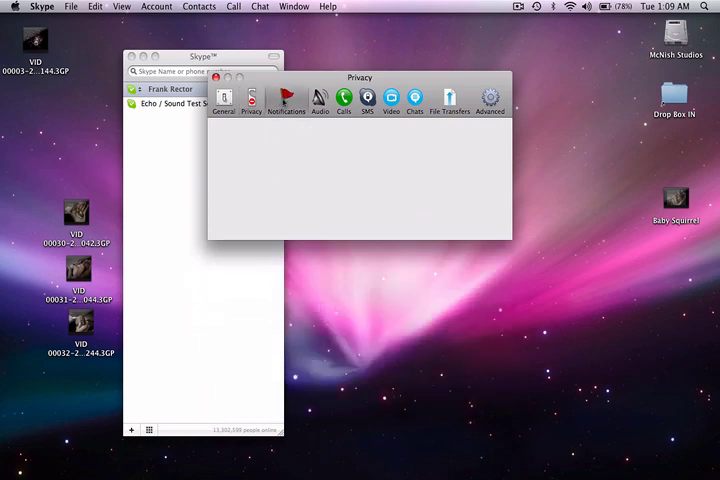
click(286, 98)
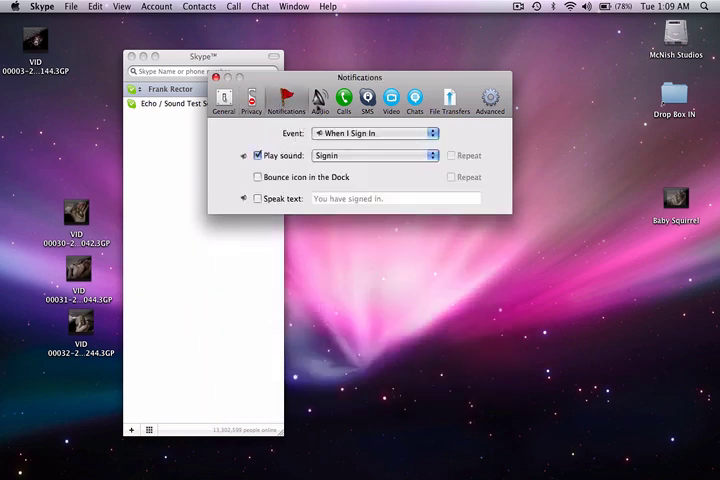
click(320, 98)
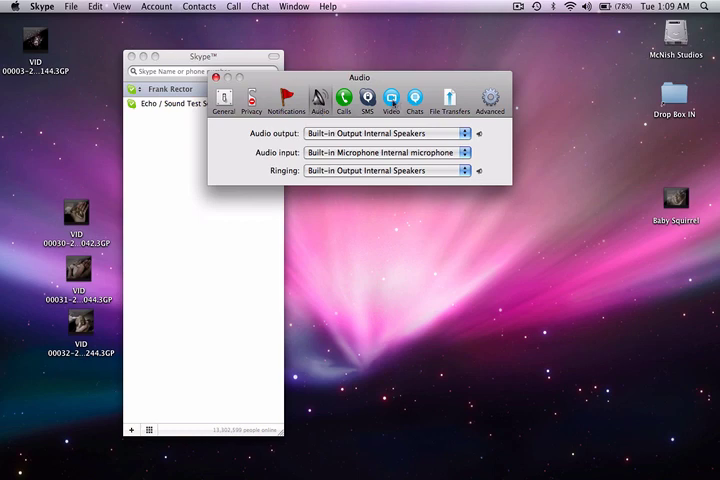
click(390, 96)
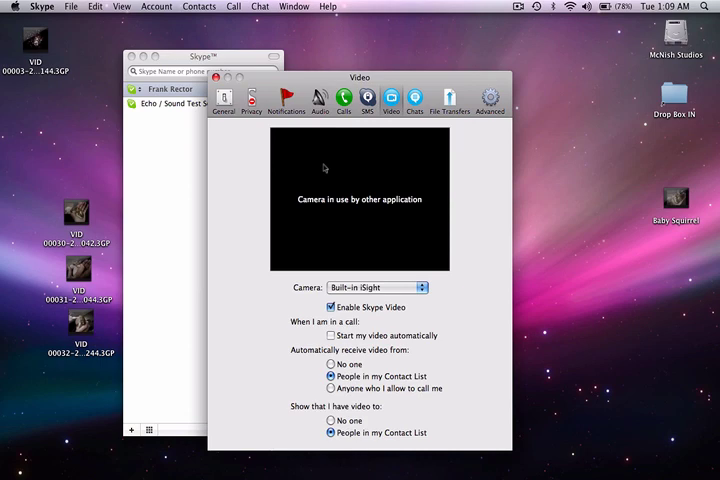
mouse_move(248, 336)
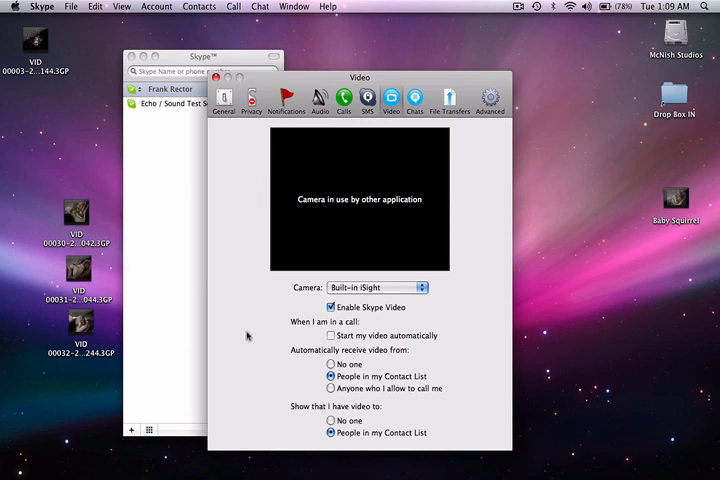
mouse_move(260, 160)
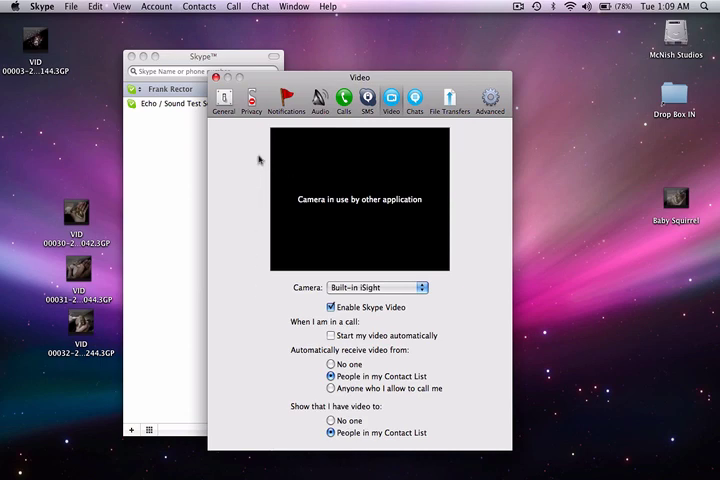
mouse_move(244, 168)
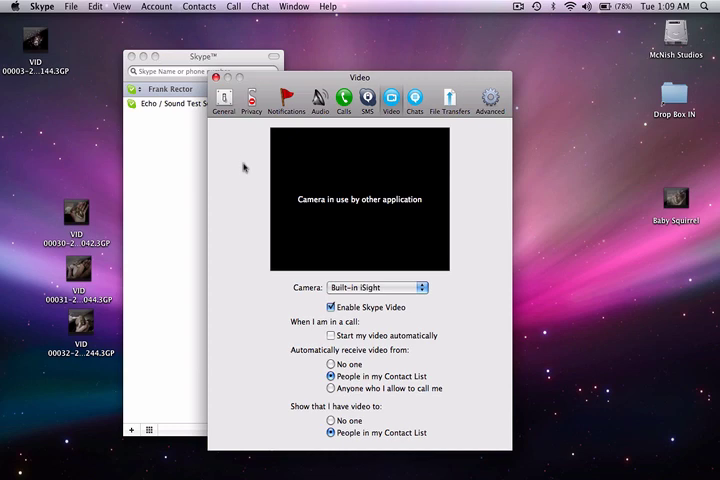
click(216, 56)
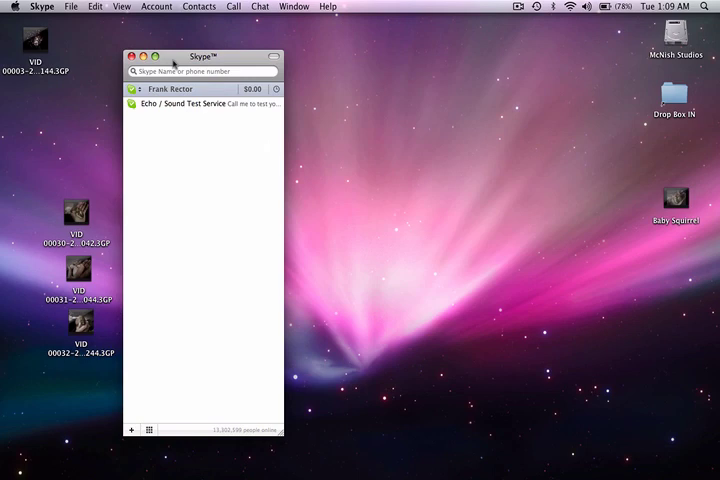
click(40, 6)
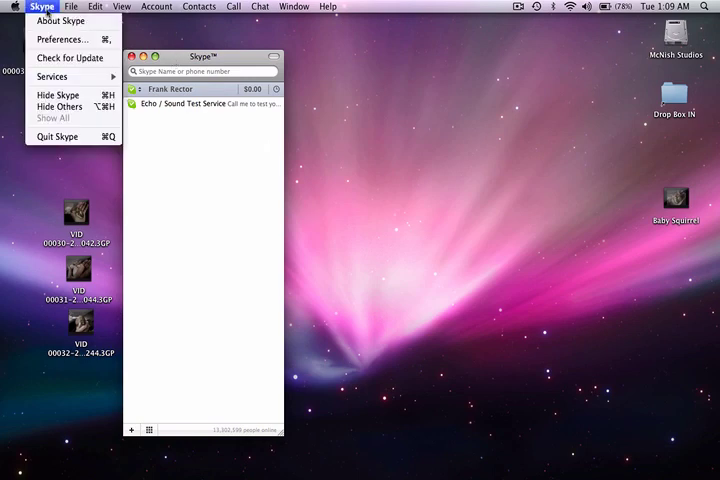
click(62, 40)
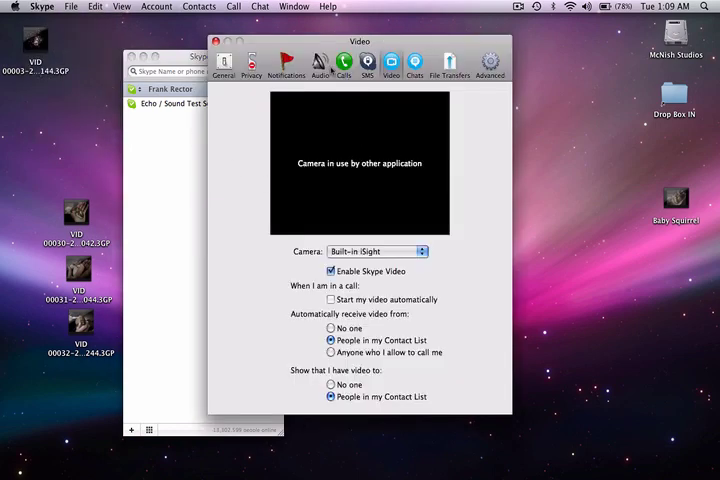
click(318, 62)
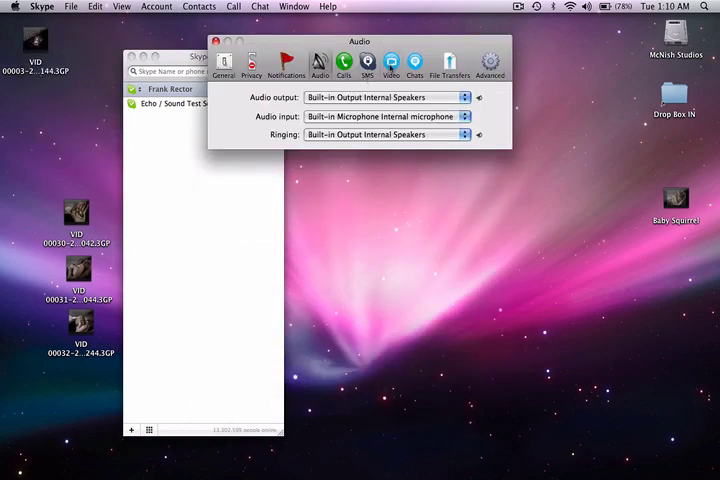
click(390, 62)
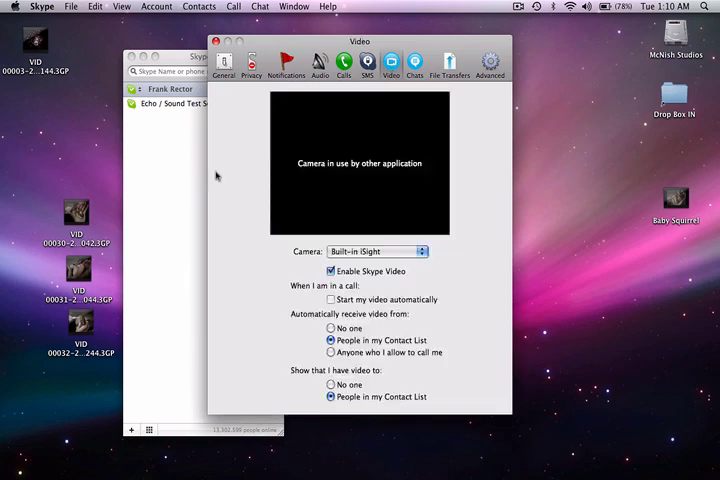
mouse_move(238, 164)
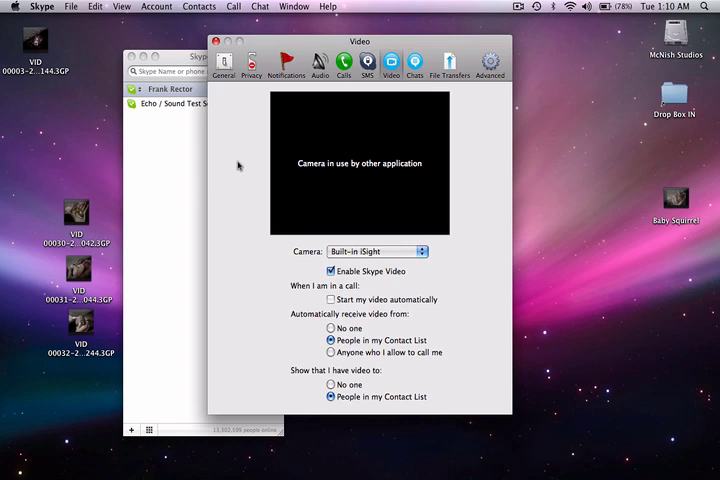
mouse_move(254, 120)
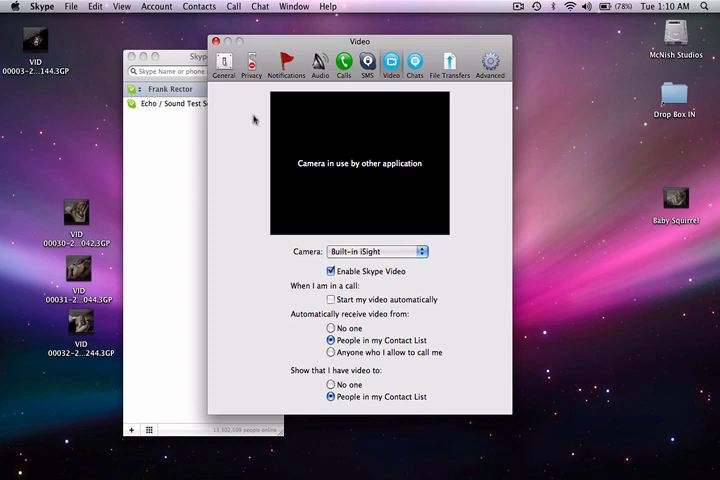
mouse_move(244, 122)
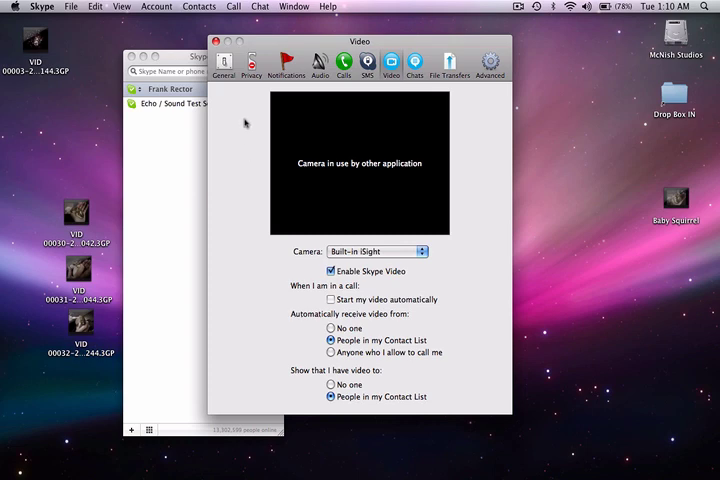
mouse_move(244, 126)
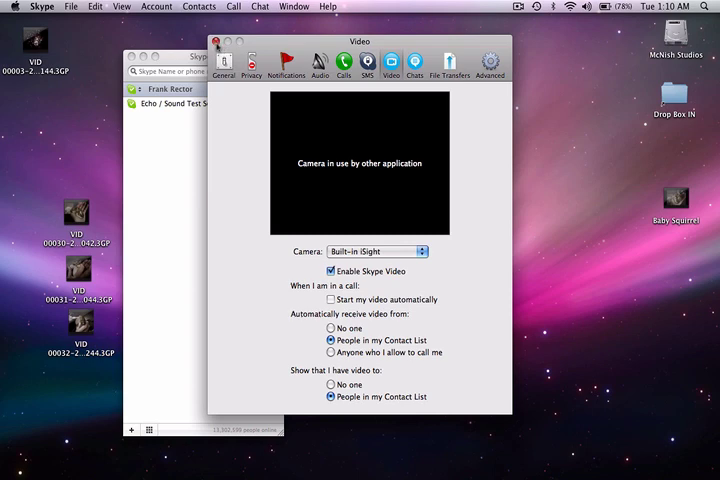
mouse_move(228, 126)
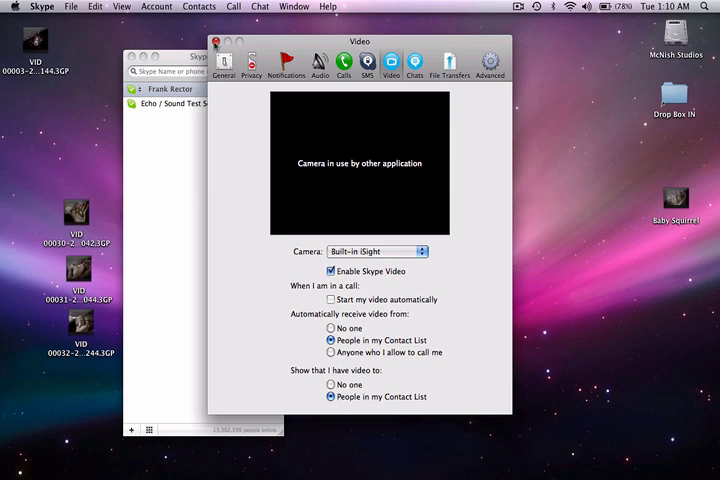
click(212, 40)
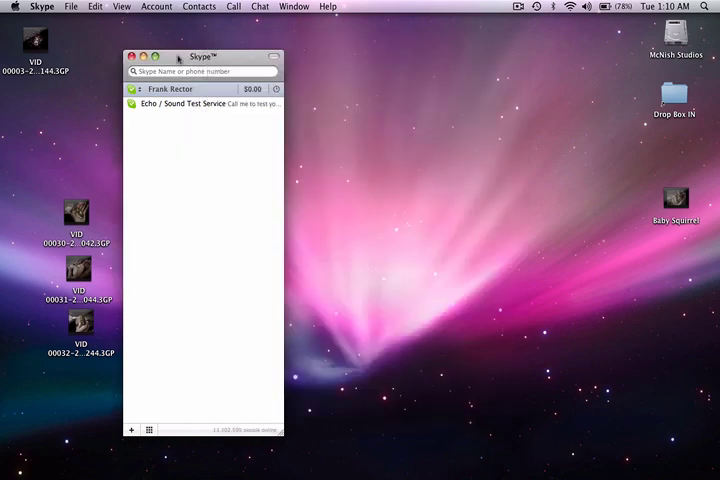